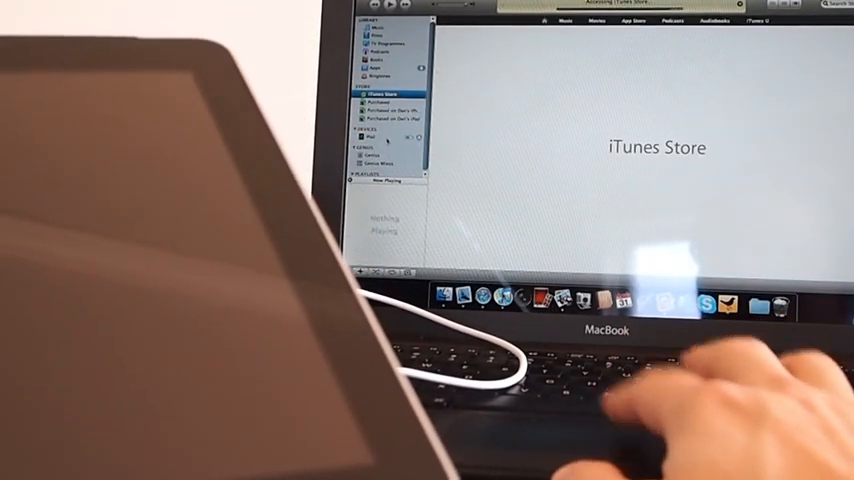
# Step: Open the iPhoneNZ Telecom XT carrier bundle tip article and scroll down through it
pyautogui.click(375, 137)
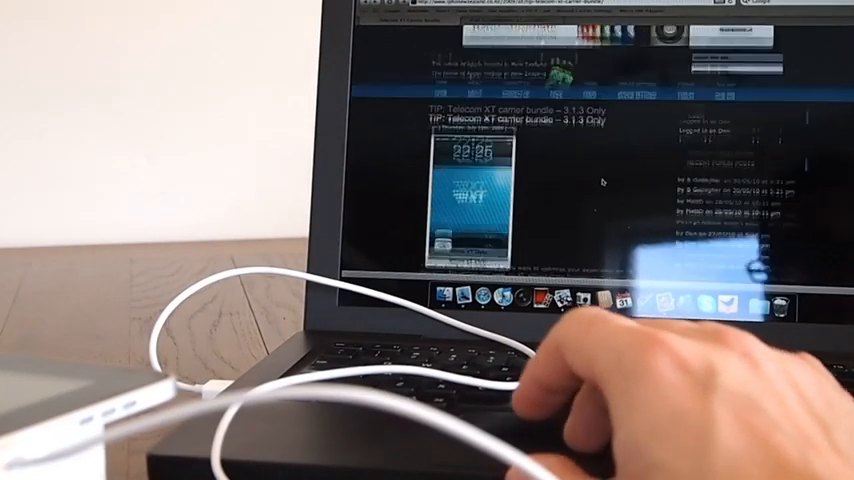
pyautogui.scroll(-3)
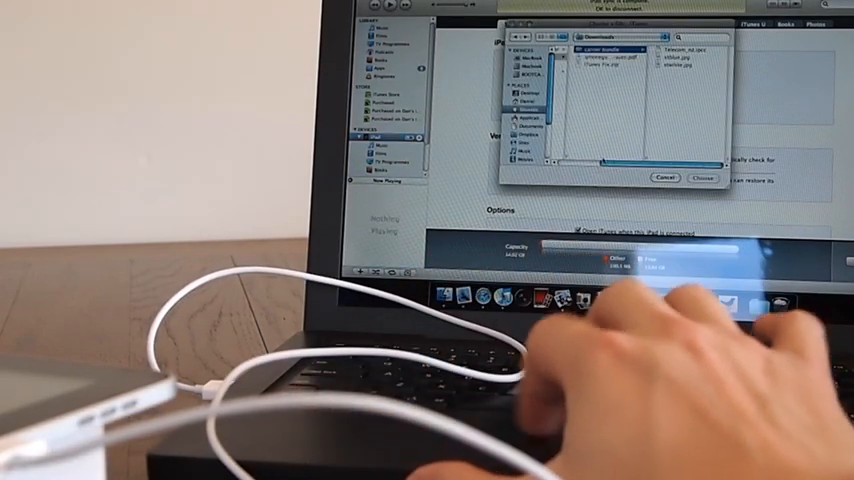
# Step: Select the Telecom_nz.ipcc carrier bundle in Downloads and load it onto the iPad
pyautogui.click(667, 177)
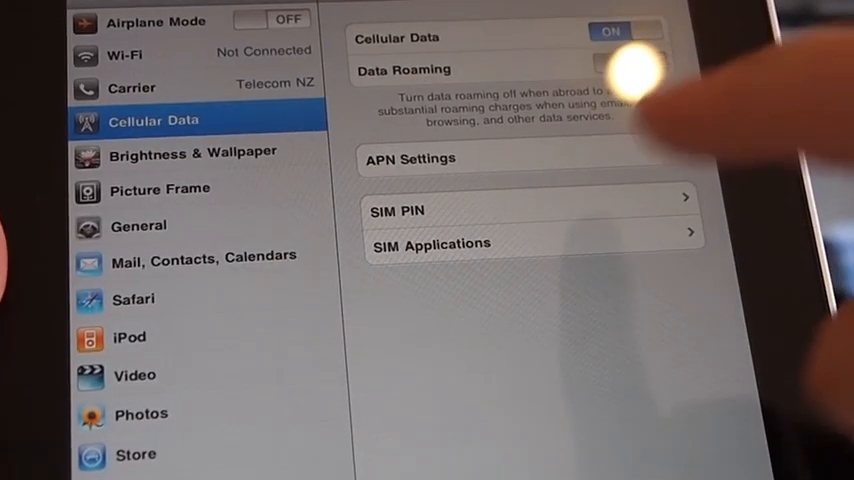
# Step: Open the iPad's Cellular Data settings, showing Cellular Data on and APN Settings
pyautogui.click(410, 158)
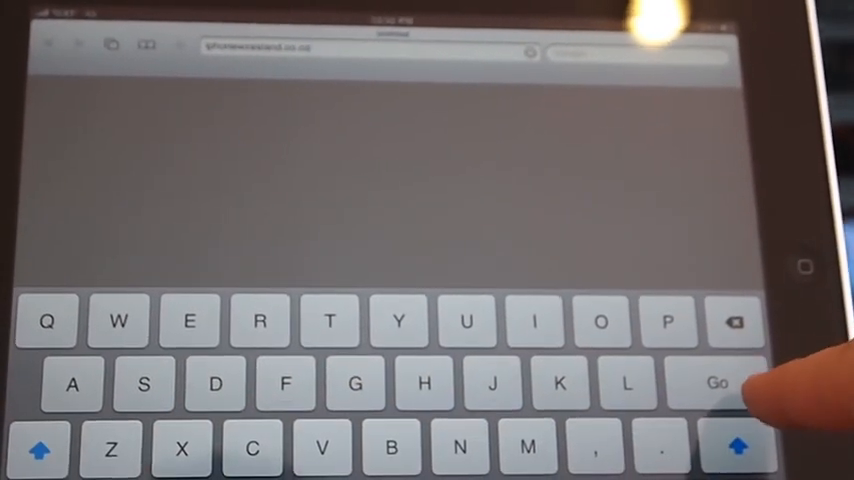
# Step: Submit iphonenewzealand.co.nz in Mobile Safari's address bar to load the homepage
pyautogui.click(713, 382)
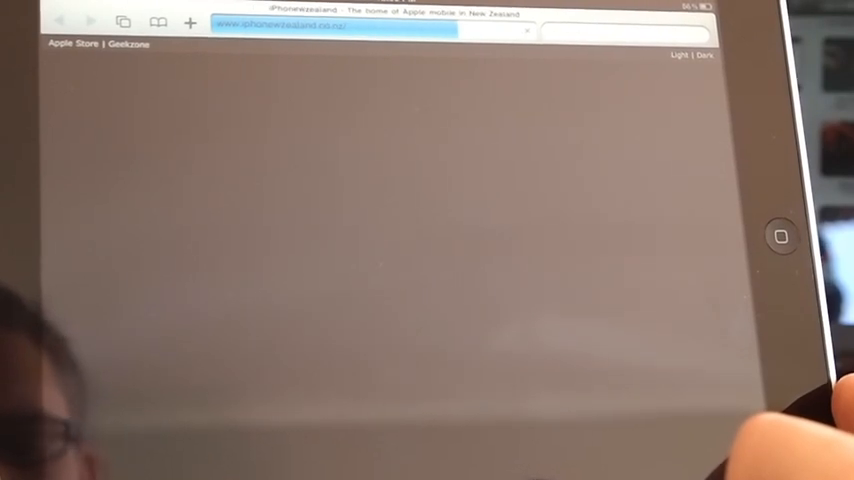